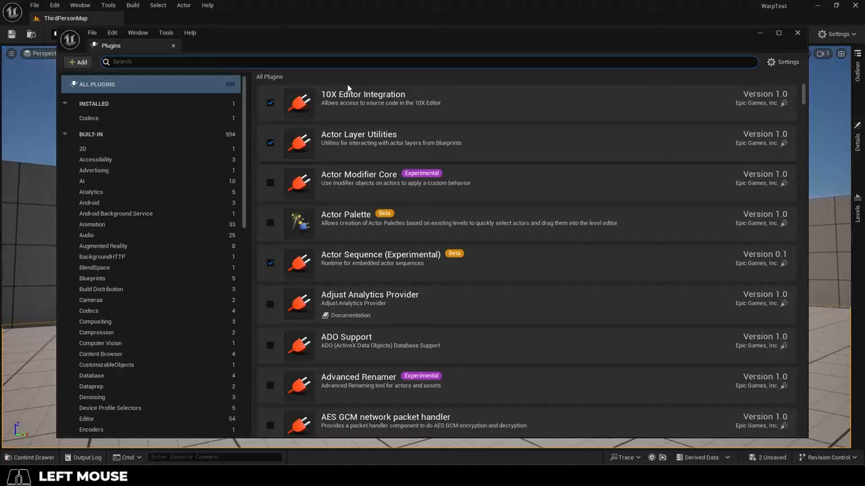
- Enable the Motion Warping plugin found via 'warp', restart, and open the katana attack montage
type("warp")
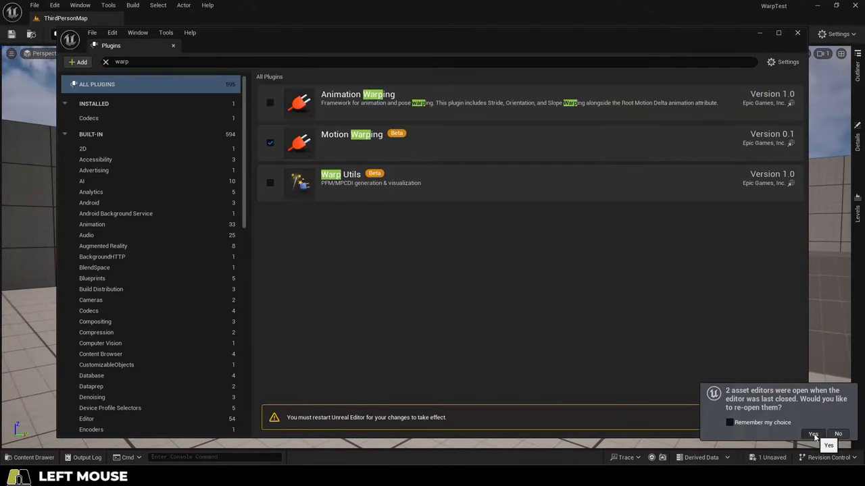
left_click(813, 434)
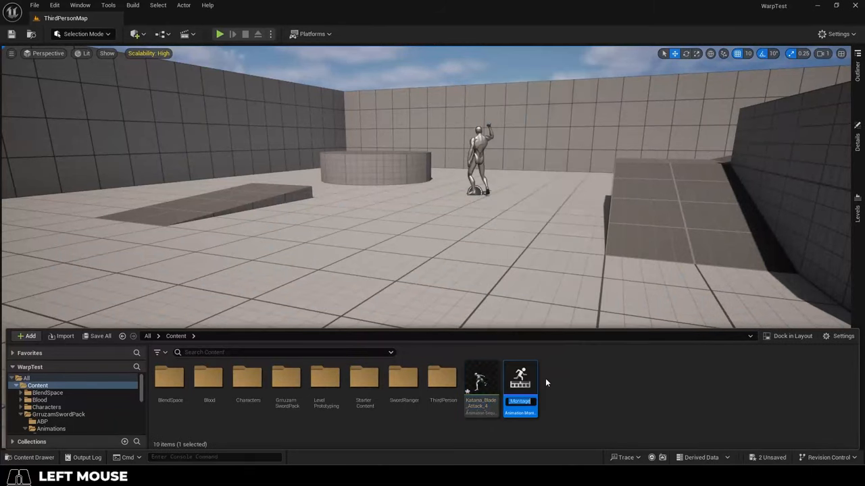
double_click(519, 377)
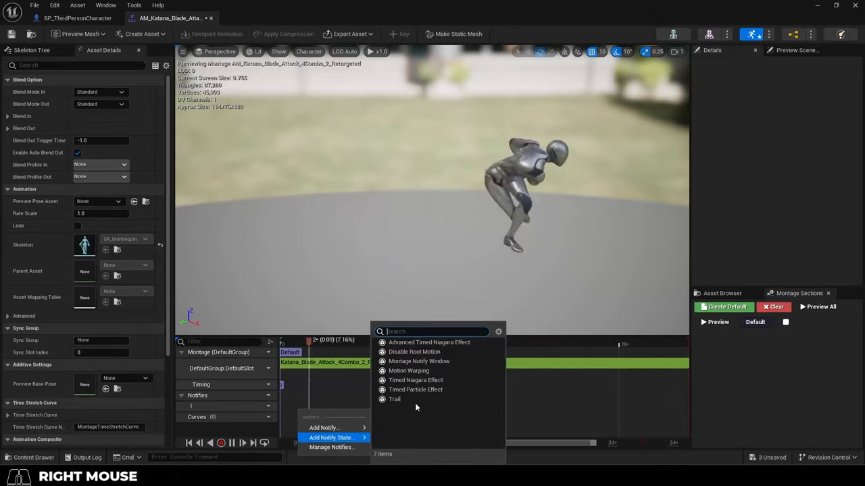
- Add two Motion Warping notify states over the attack steps with Warp Target Name 'step'
left_click(408, 370)
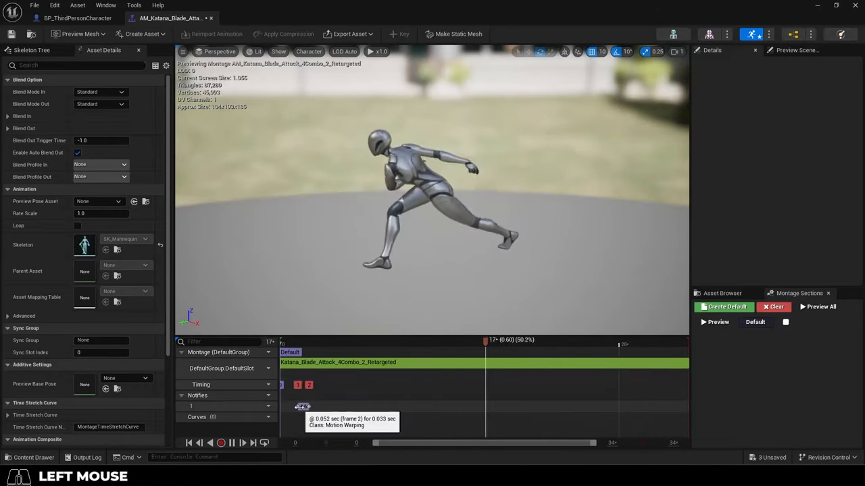
left_click(303, 405)
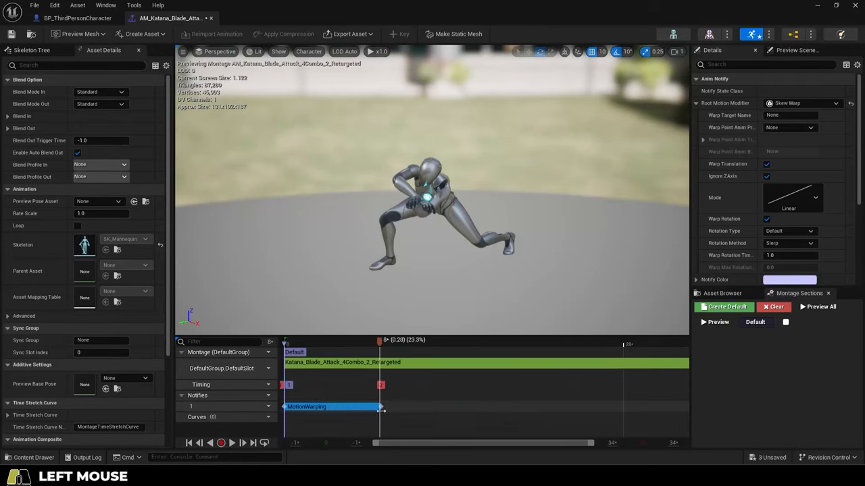
type("step")
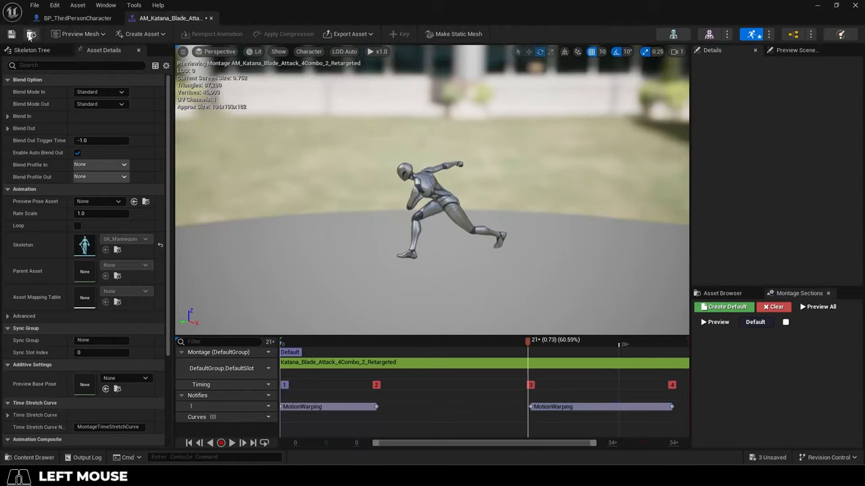
left_click(73, 19)
type("get a")
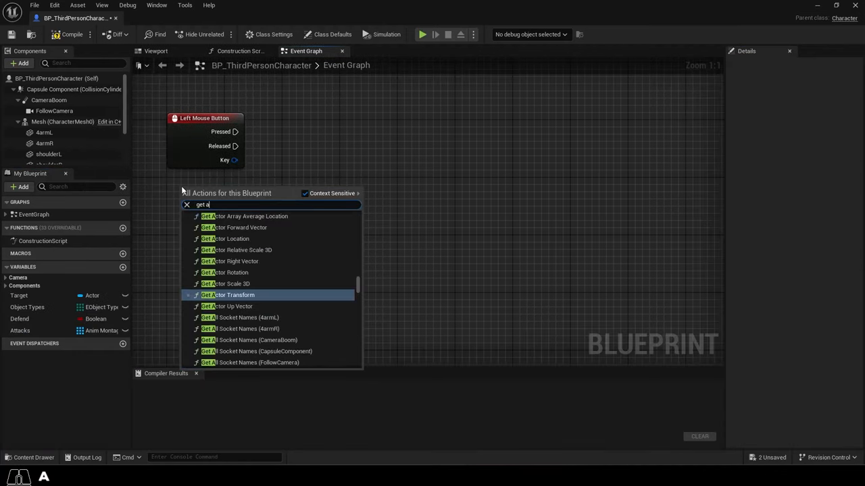
- Add Get Actor Rotation, Rotate Vector (120 and 200 on X), Get Actor Location and Add nodes wired together
left_click(235, 273)
type("rotatev")
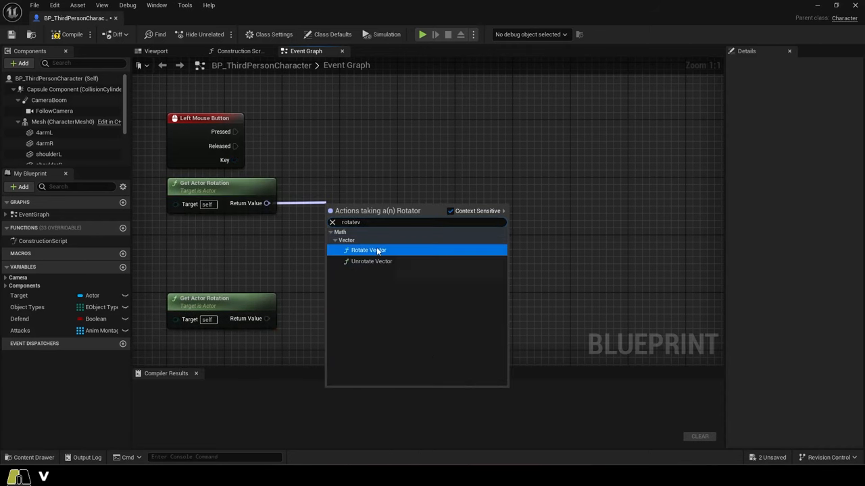
left_click(368, 250)
type("get actor loca")
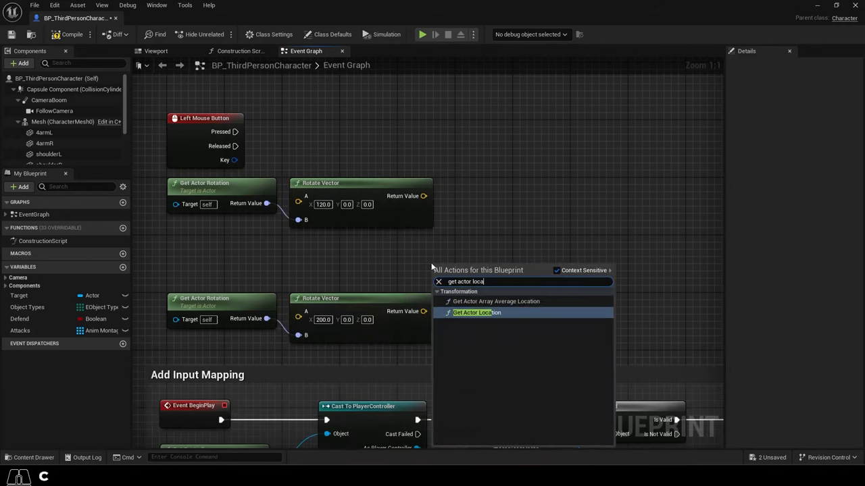
left_click(476, 313)
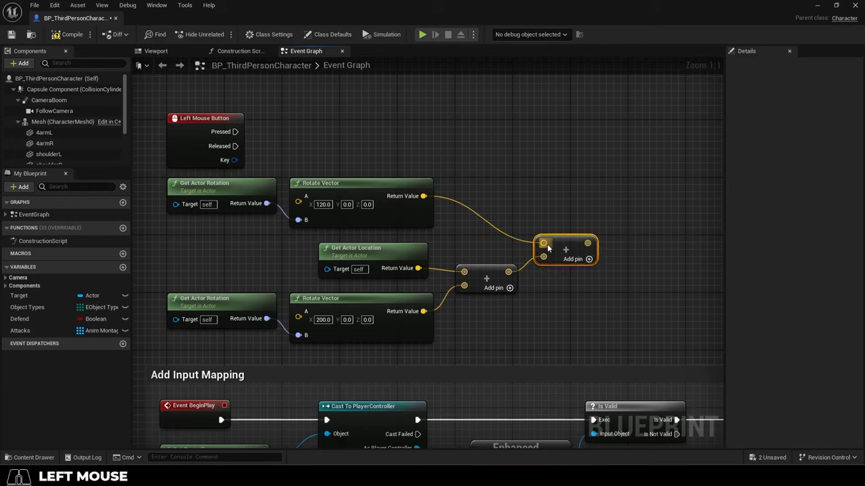
left_click(21, 64)
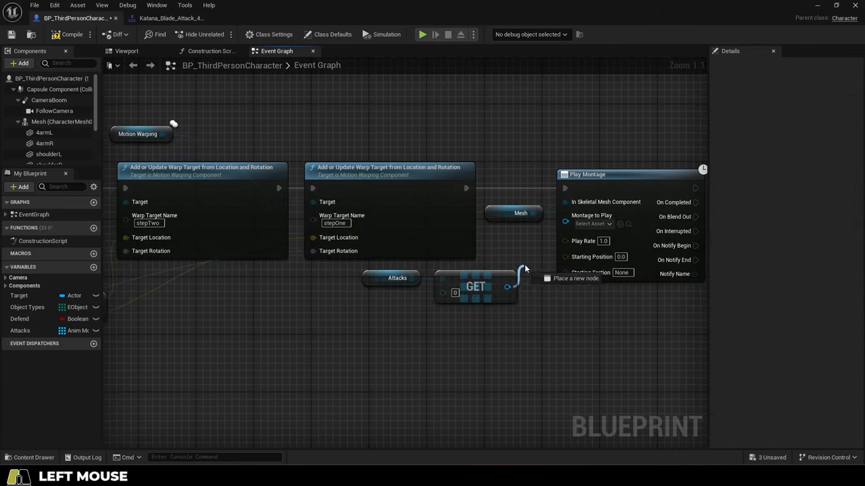
- Wire two warp-target update nodes and Play Montage from Attacks GET, then play the level to test the lunge
left_click(421, 34)
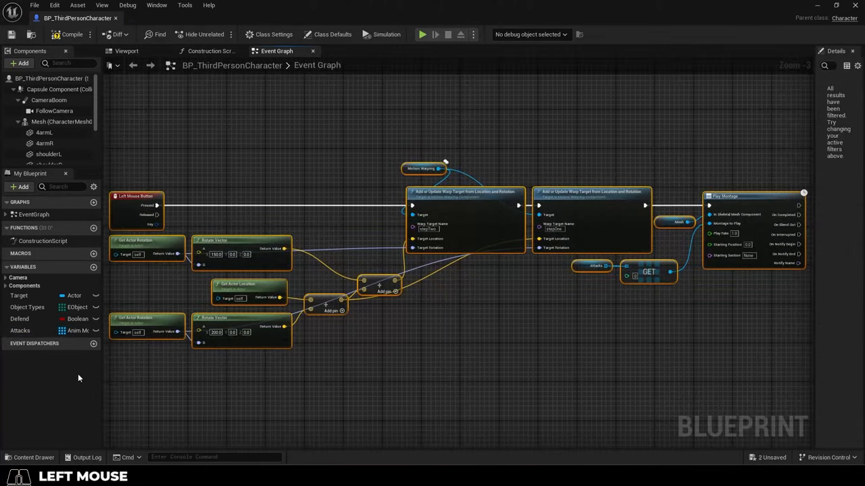
left_click(422, 35)
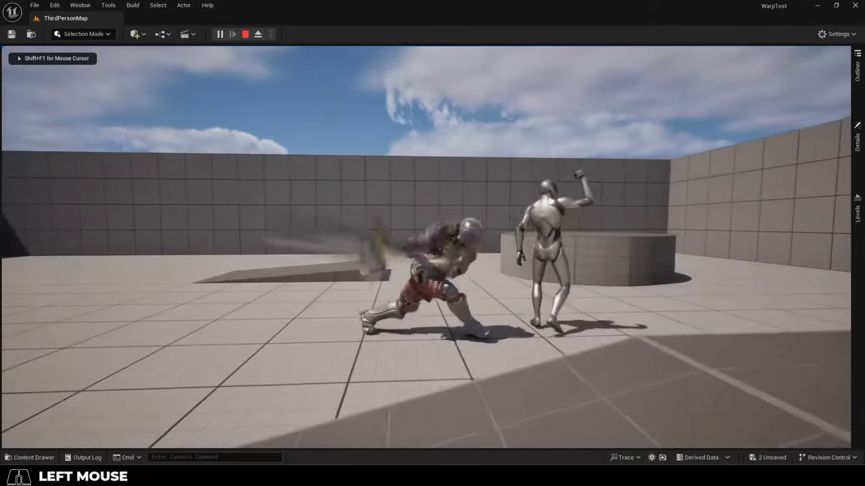